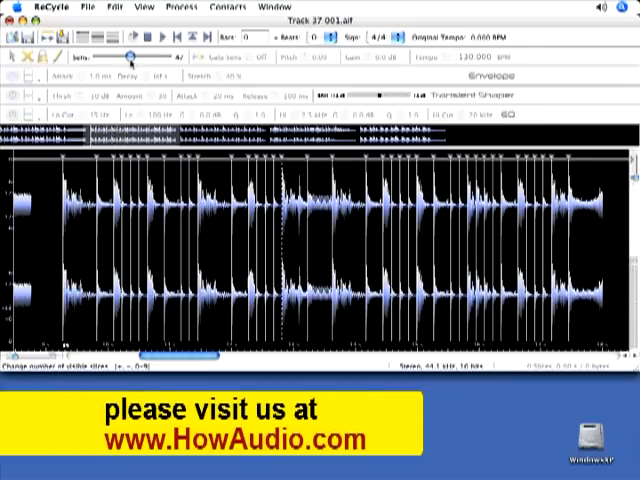
Drag the Sensitivity slider right to add slice markers across the drum hits.
drag(130, 57, 140, 57)
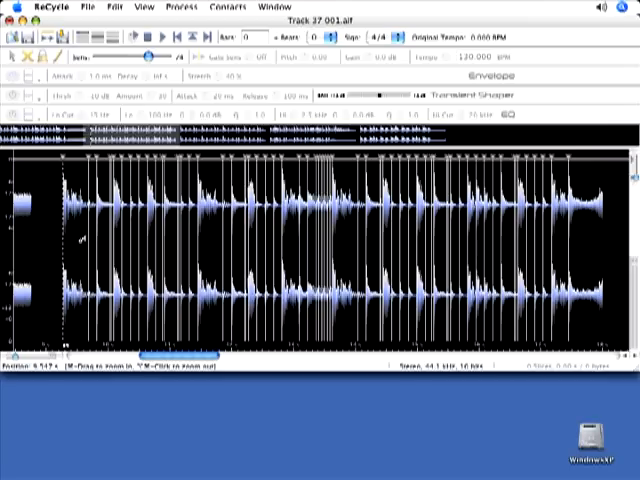
mouse_move(137, 277)
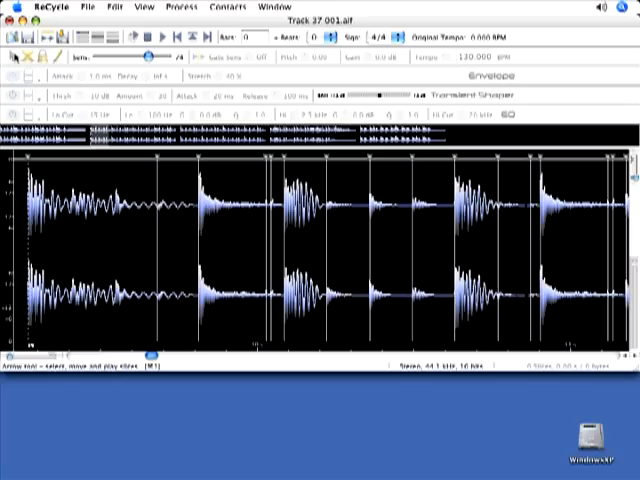
mouse_move(78, 218)
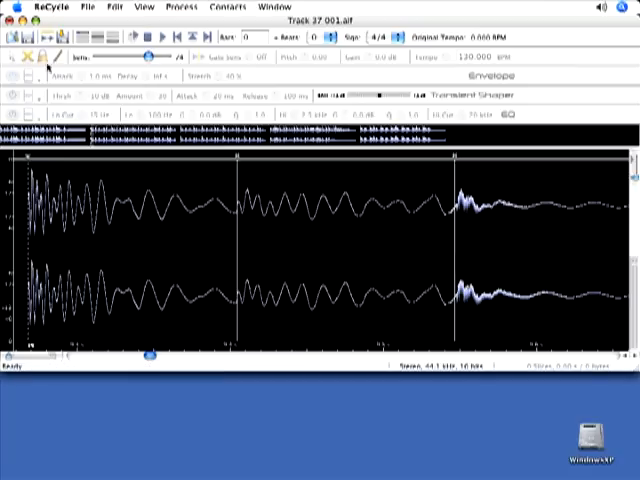
mouse_move(145, 235)
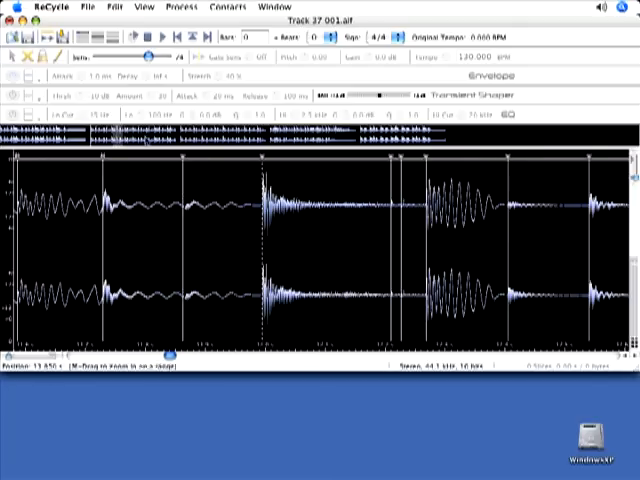
mouse_move(255, 220)
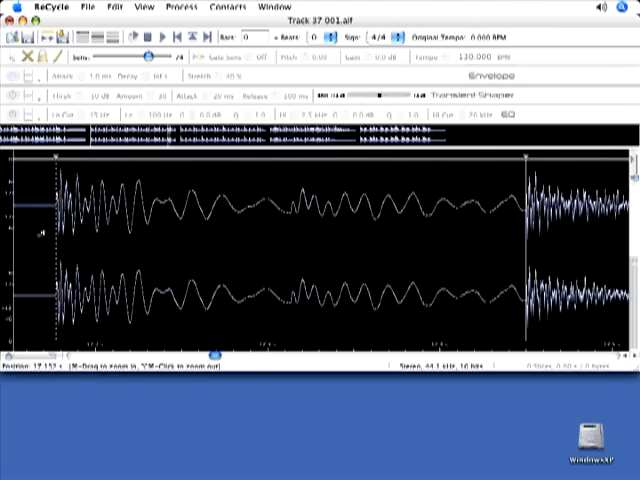
Zoom out with the Magnify tool to view more of the sliced loop.
click(297, 245)
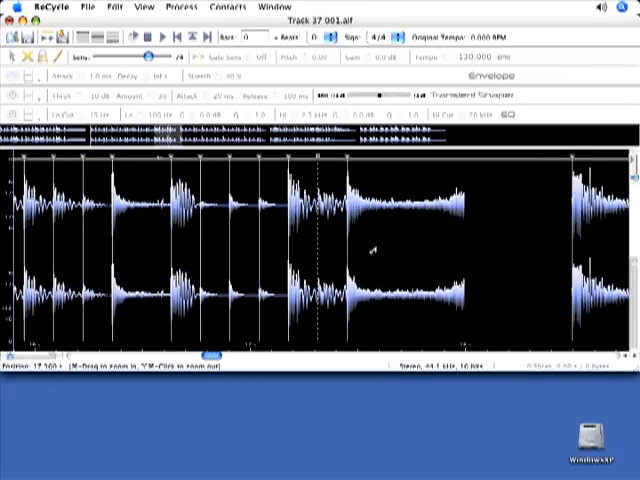
mouse_move(470, 218)
text(4)
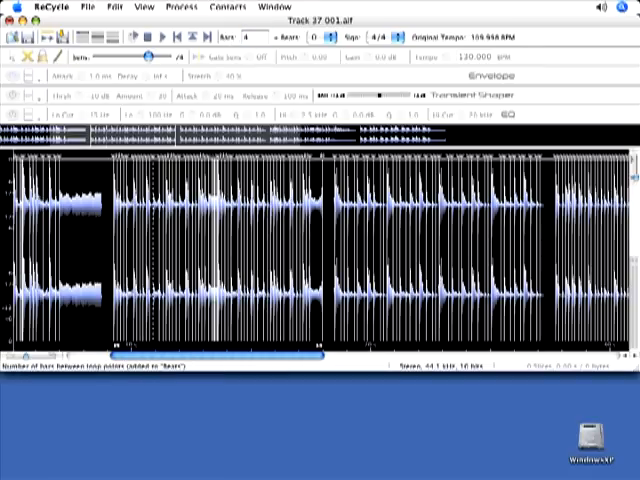
Set the loop length between the locators to 4 bars.
click(95, 6)
text(loop2.rx2)
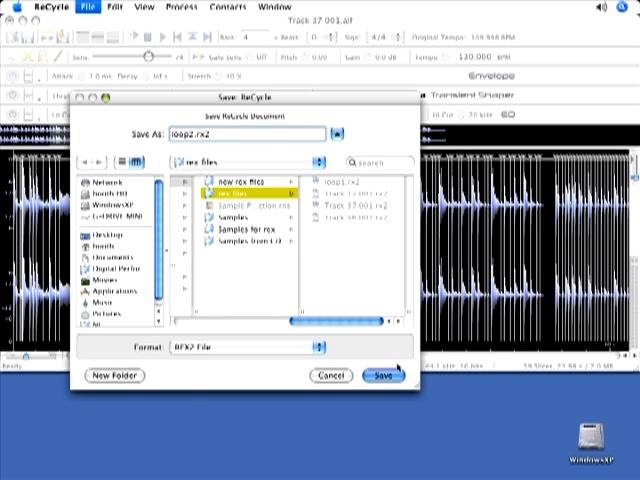
Confirm saving the loop as loop2.rx2 in REX2 format.
click(383, 375)
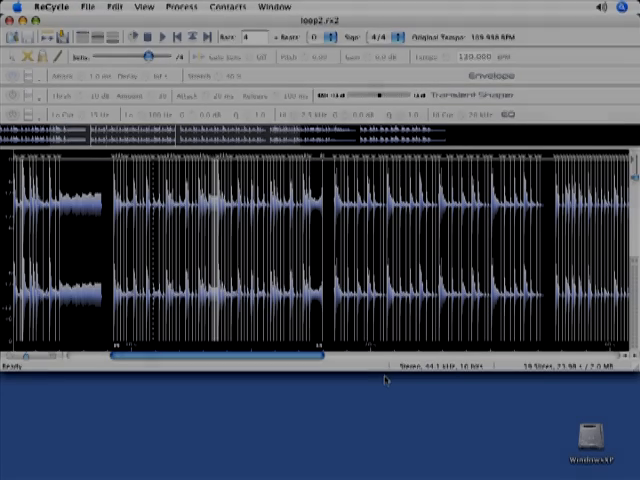